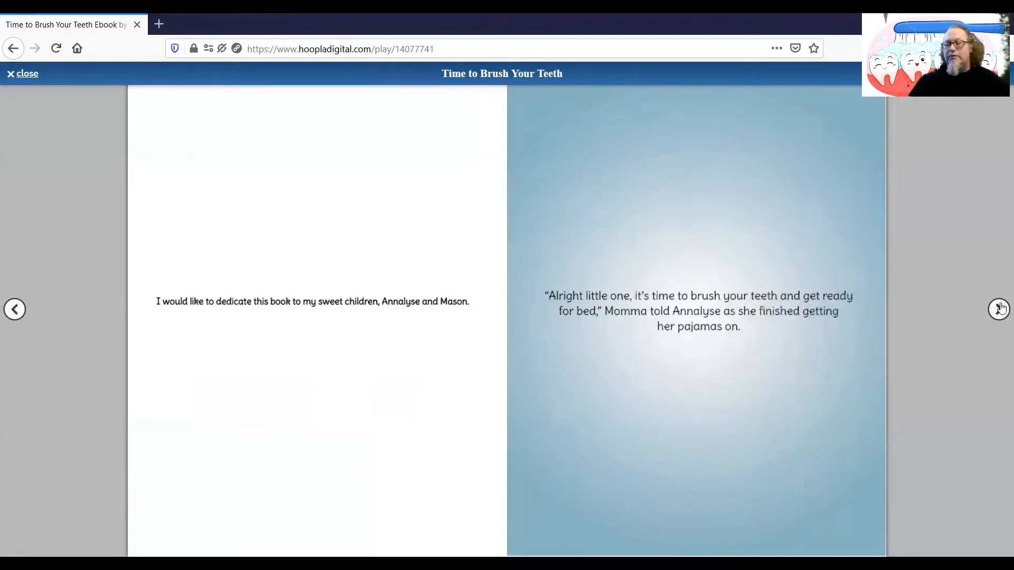
Turn two spreads past the dedication to Annalyse asking what permanent means.
{"action": "left_click", "coordinate": [998, 309]}
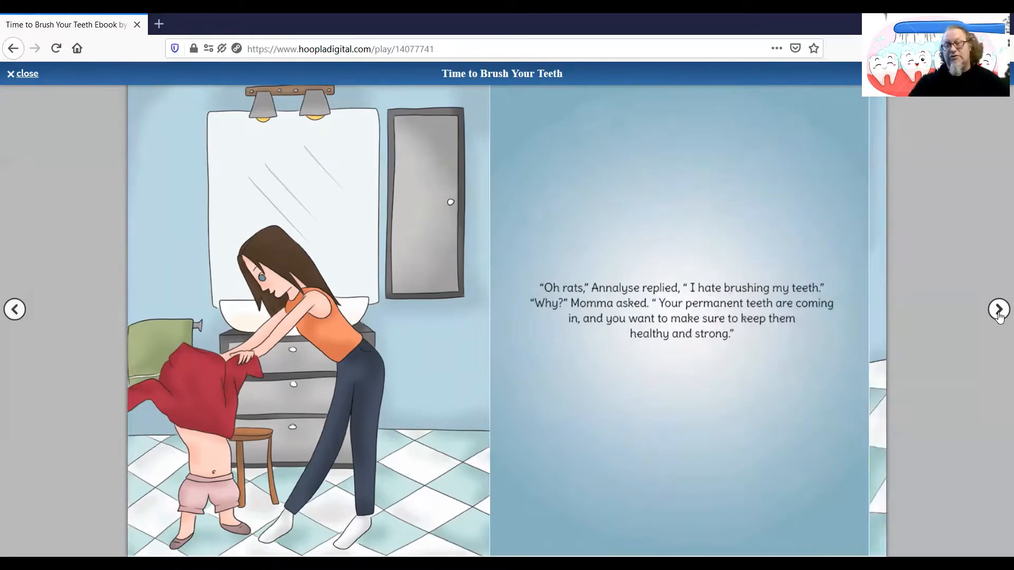
{"action": "left_click", "coordinate": [997, 309]}
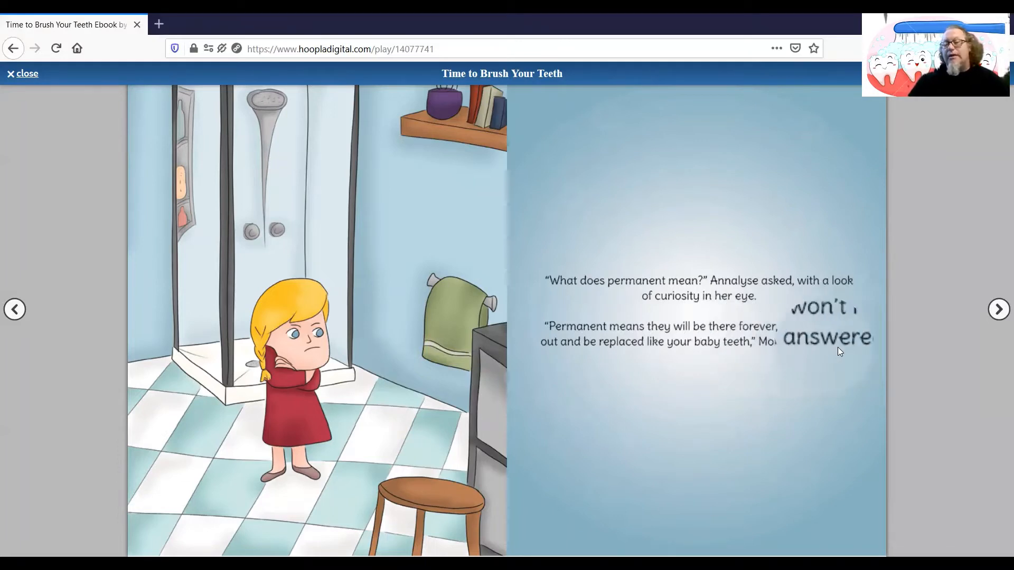
Turn three spreads through the tooth fairy going broke to Momma's chicken noodle soup question.
{"action": "left_click", "coordinate": [997, 308]}
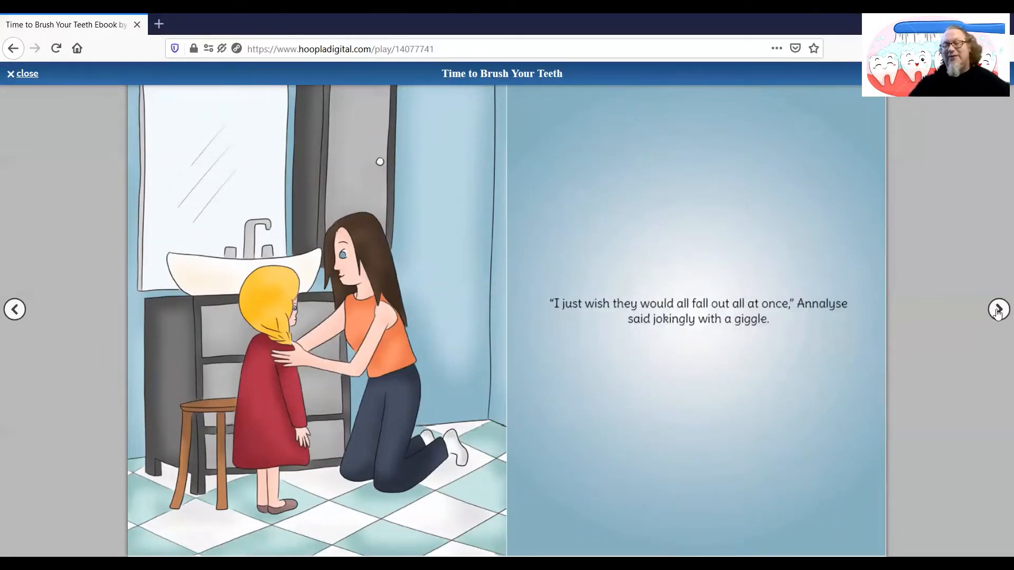
{"action": "left_click", "coordinate": [999, 308]}
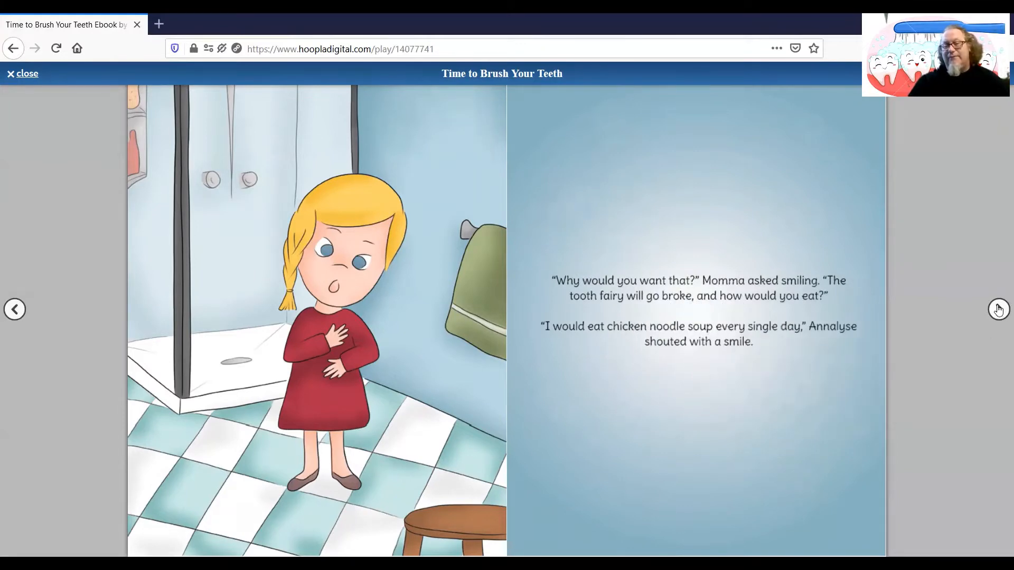
{"action": "left_click", "coordinate": [998, 309]}
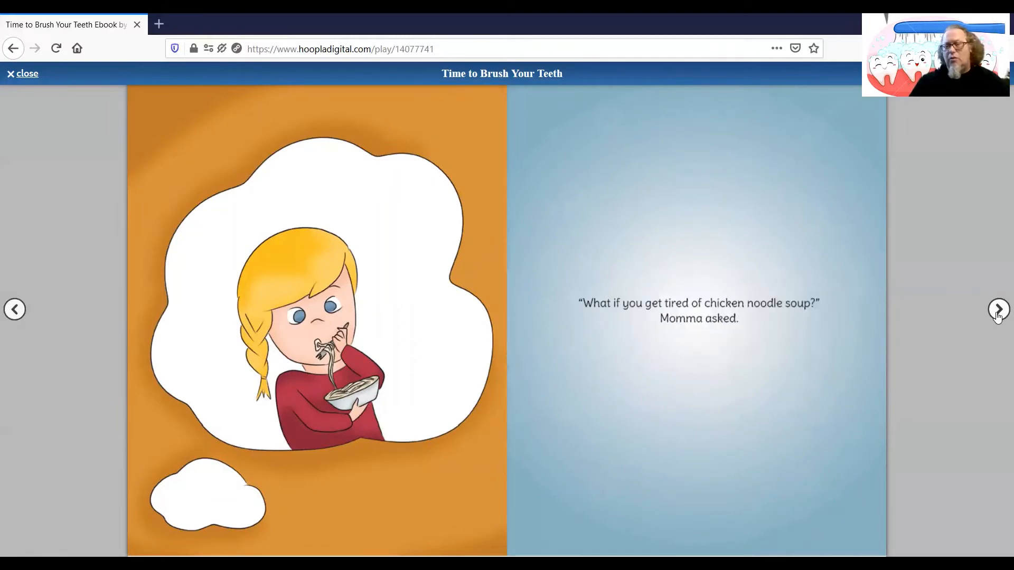
Turn one spread to Annalyse saying she will eat cheese and Momma's reply.
{"action": "left_click", "coordinate": [999, 309]}
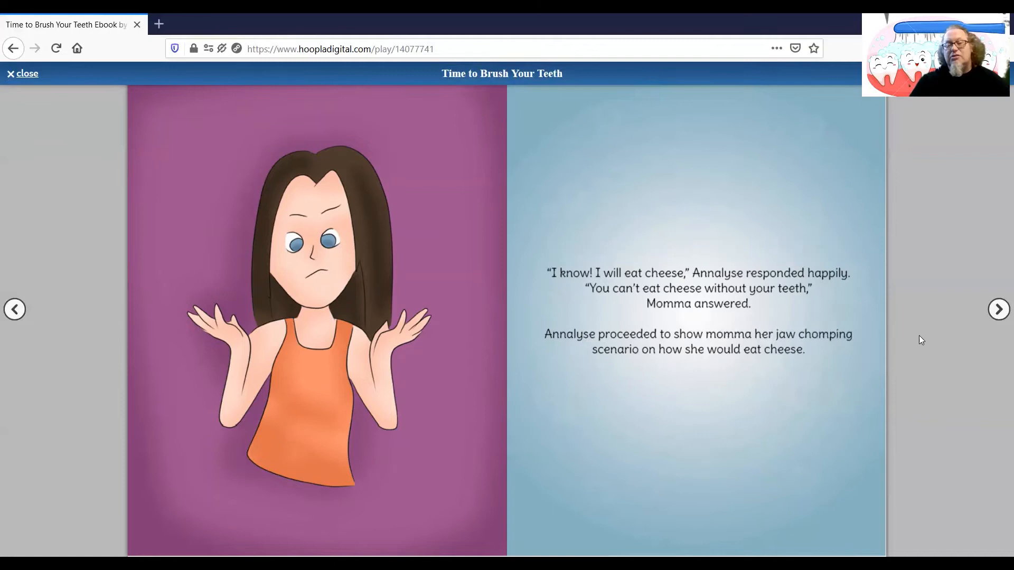
Turn the remaining spreads through the laughing and brushing pages to the final spread about keeping her teeth.
{"action": "left_click", "coordinate": [998, 308]}
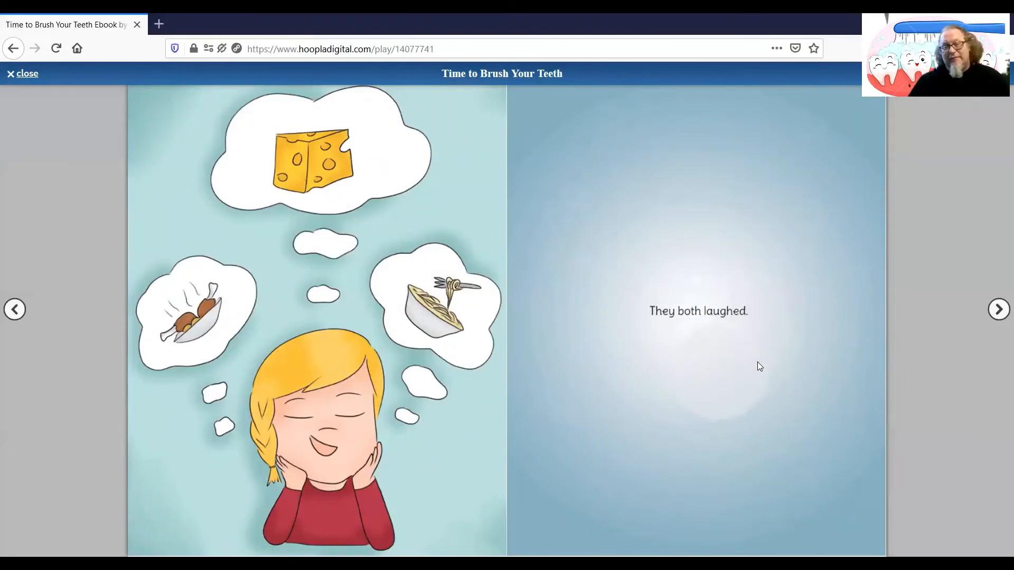
{"action": "mouse_move", "coordinate": [999, 309]}
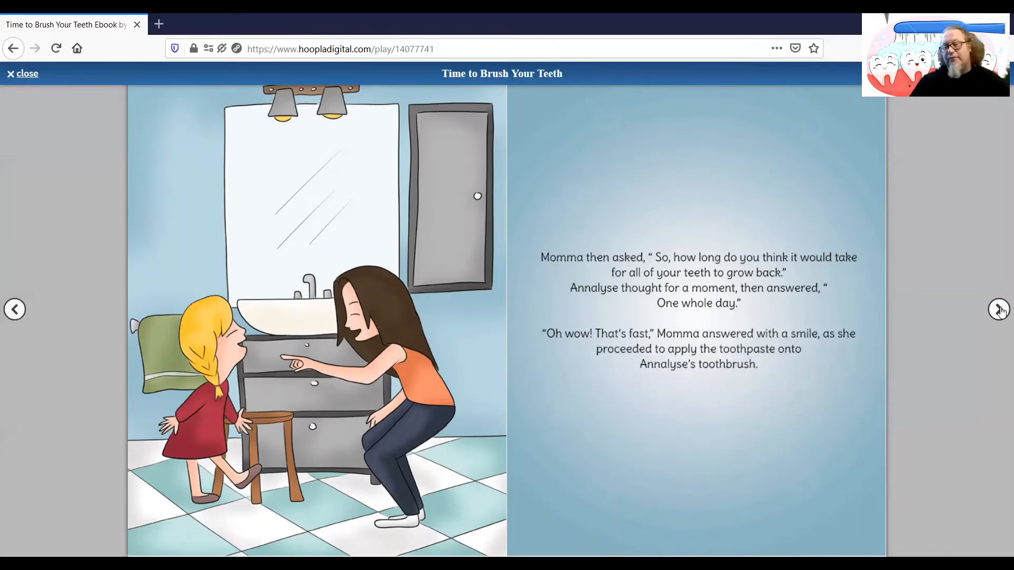
{"action": "left_click", "coordinate": [998, 309]}
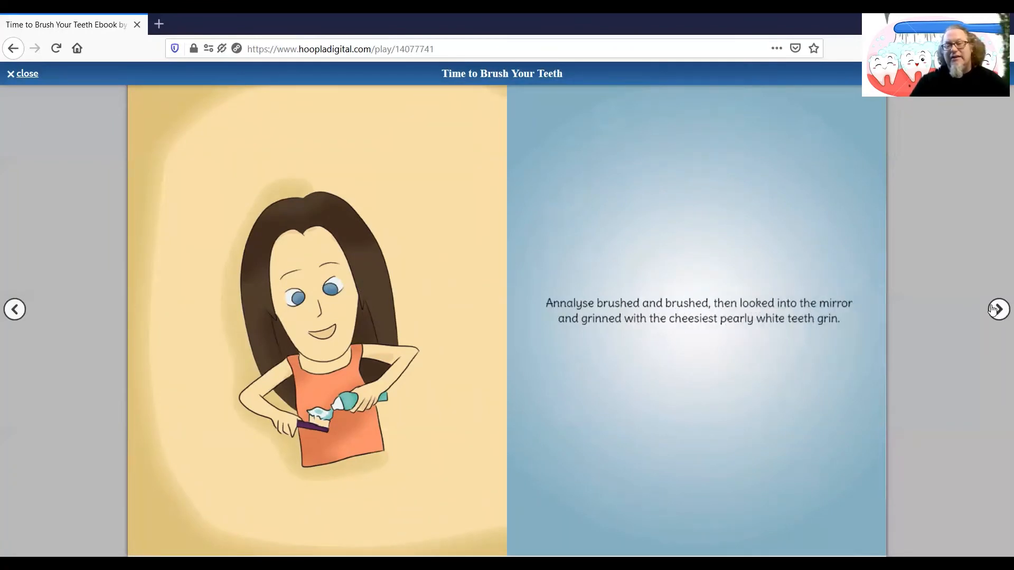
{"action": "left_click", "coordinate": [997, 308]}
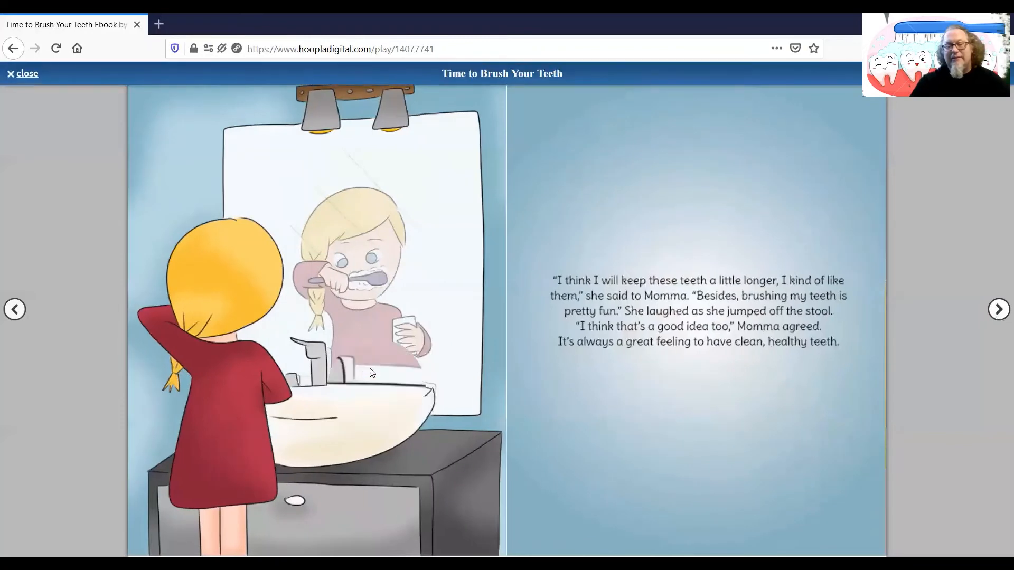